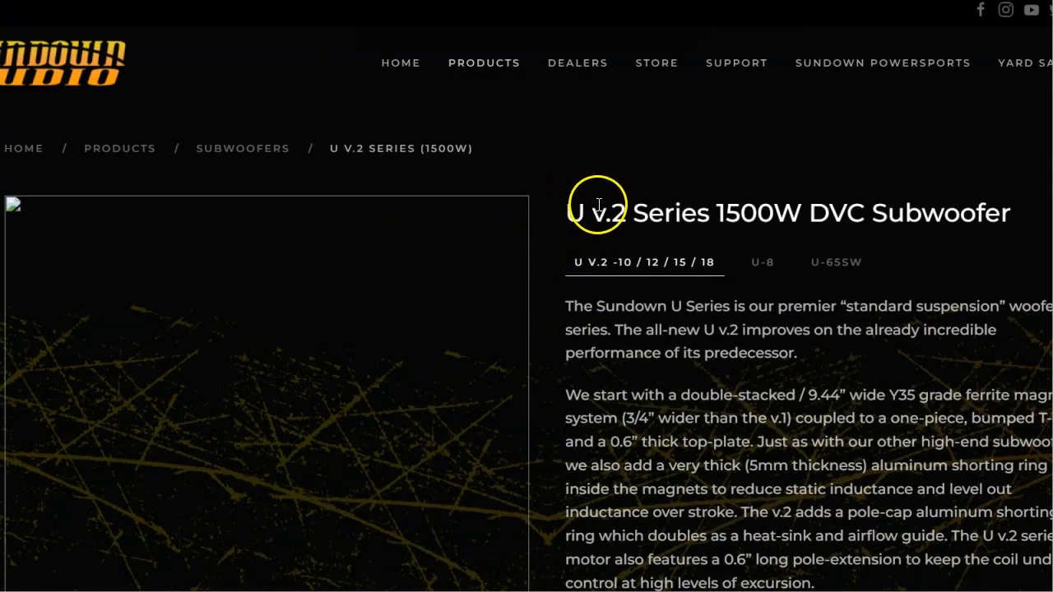
Step: Scroll down to the Specifications section showing the UV.2-12 D2 versus D4 table
scroll("down", 3)
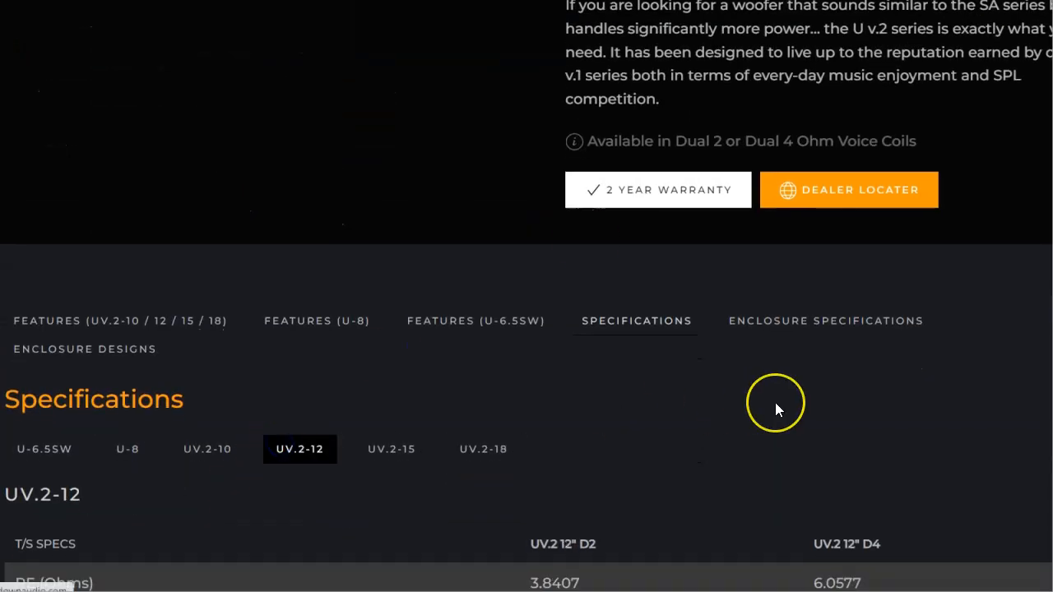
scroll("down", 3)
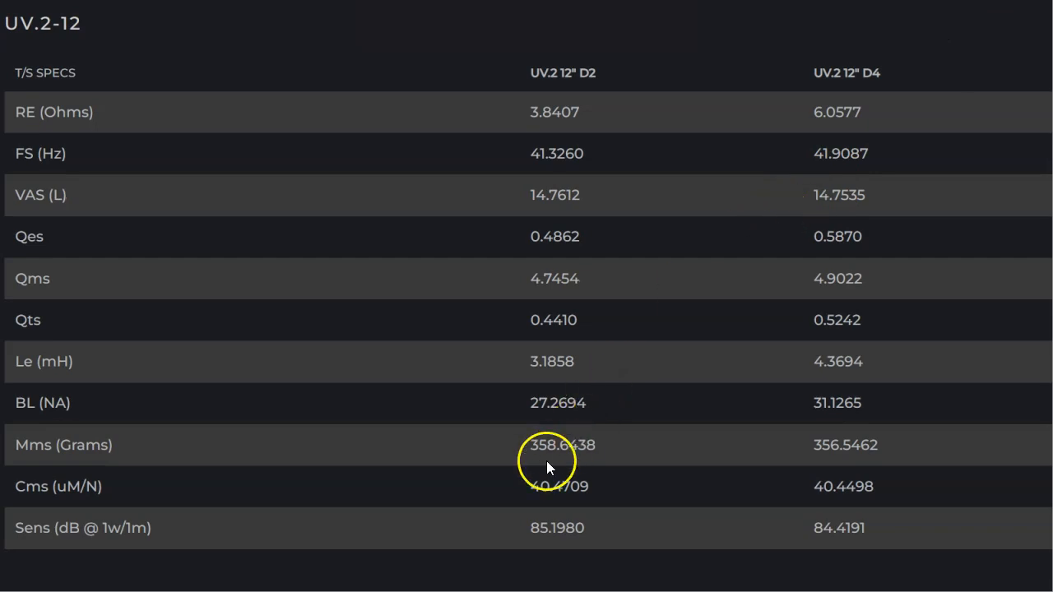
mouse_move(796, 451)
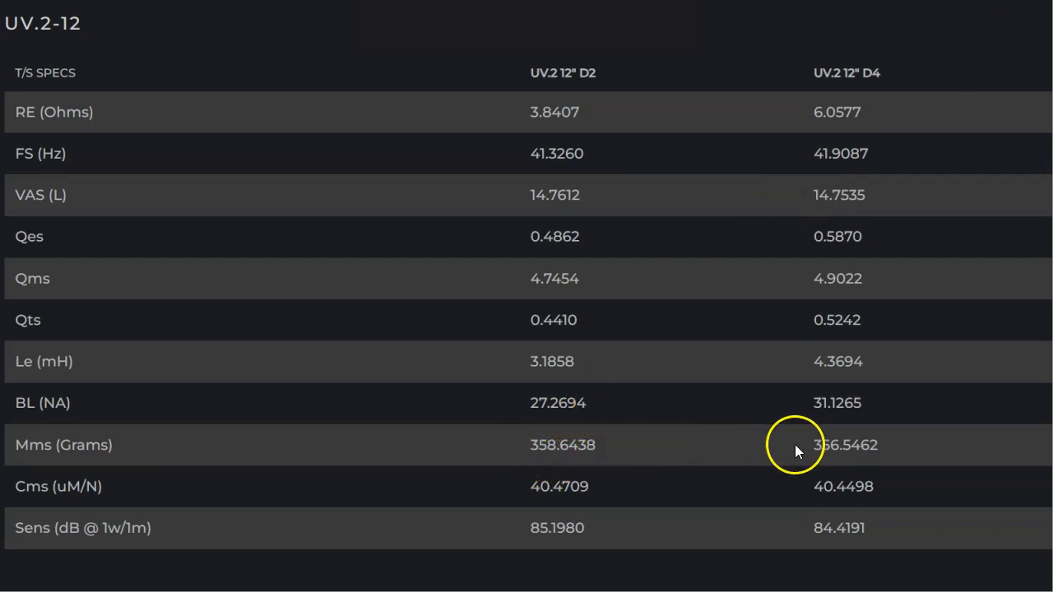
mouse_move(849, 450)
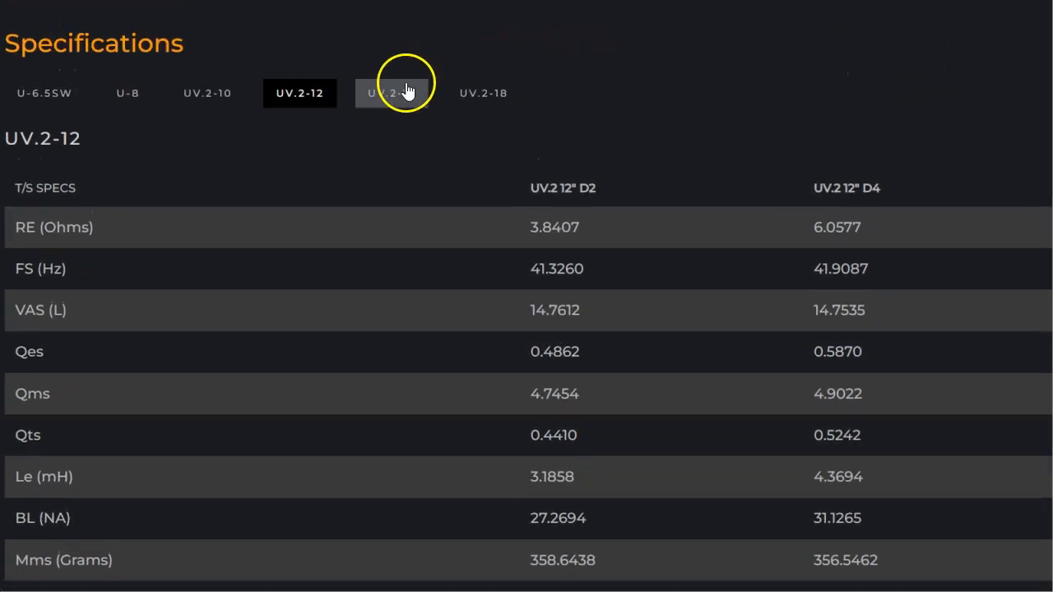
Step: Switch the Specifications section to the UV.2-15 tab for the 15-inch D2/D4 table
left_click(394, 92)
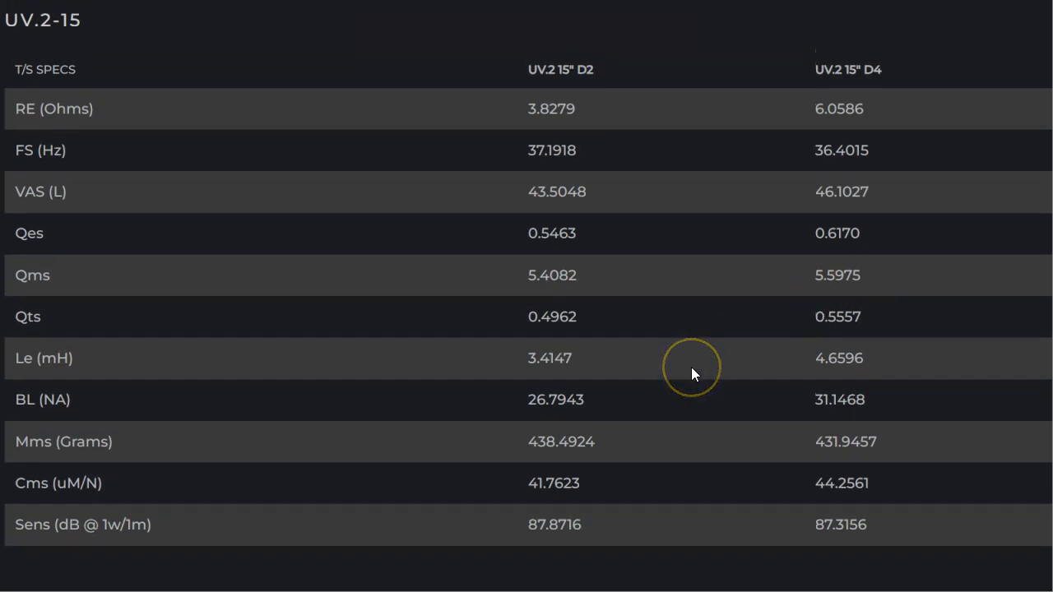
mouse_move(549, 420)
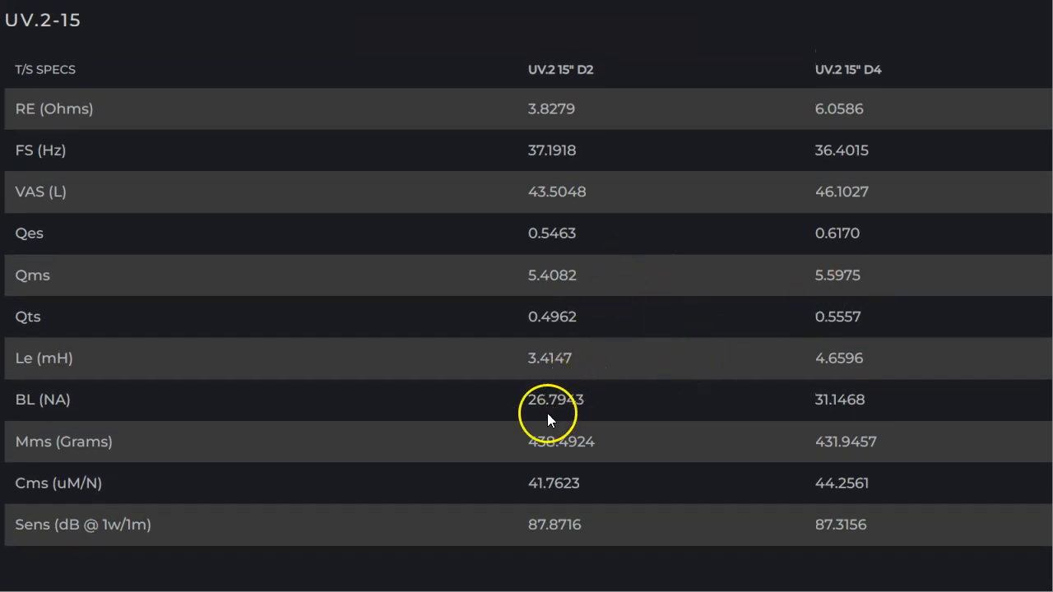
mouse_move(822, 408)
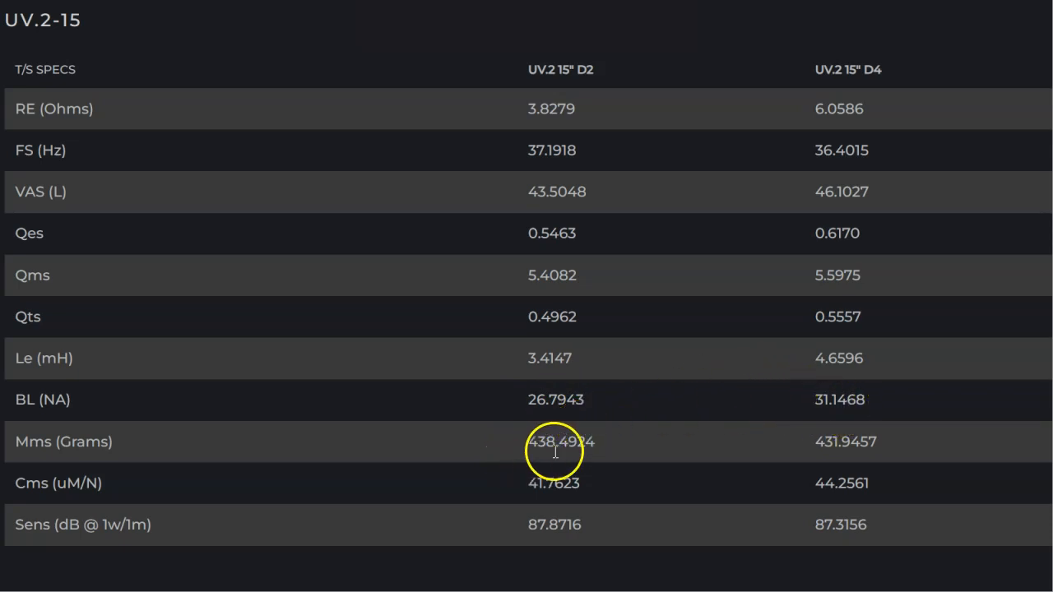
mouse_move(847, 444)
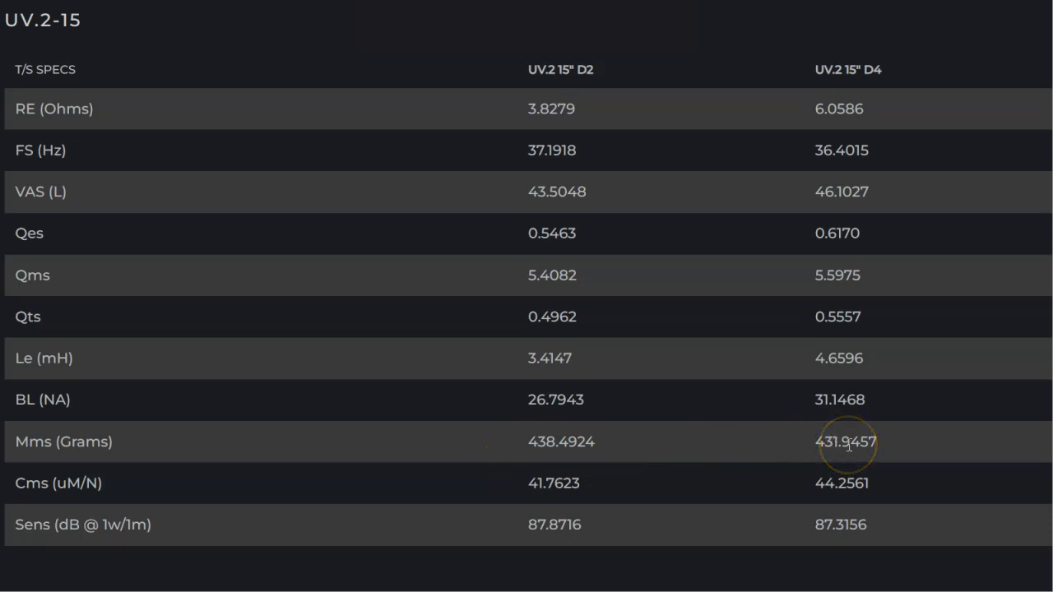
mouse_move(862, 82)
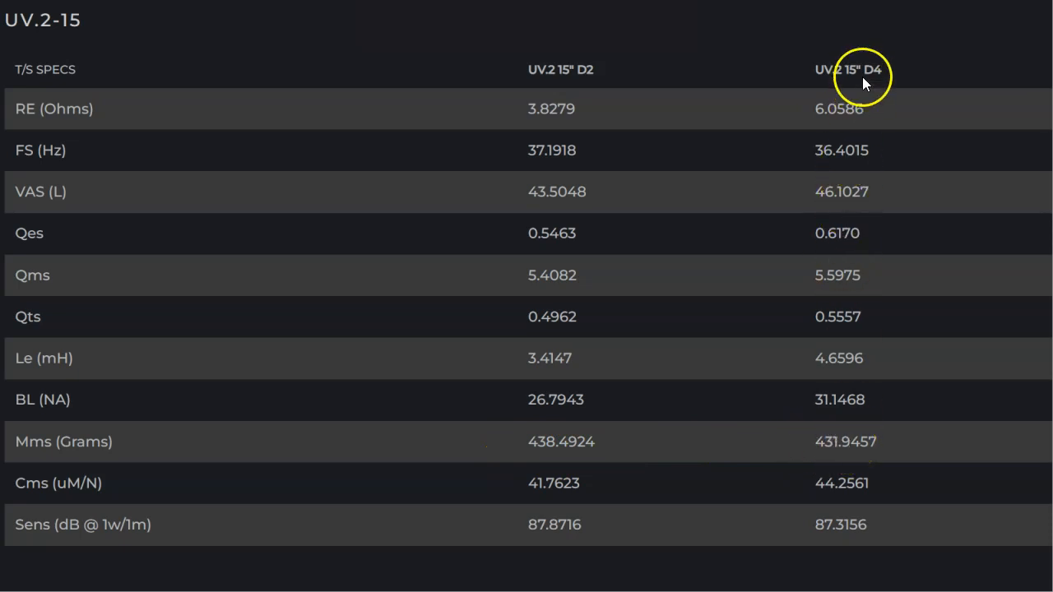
mouse_move(837, 532)
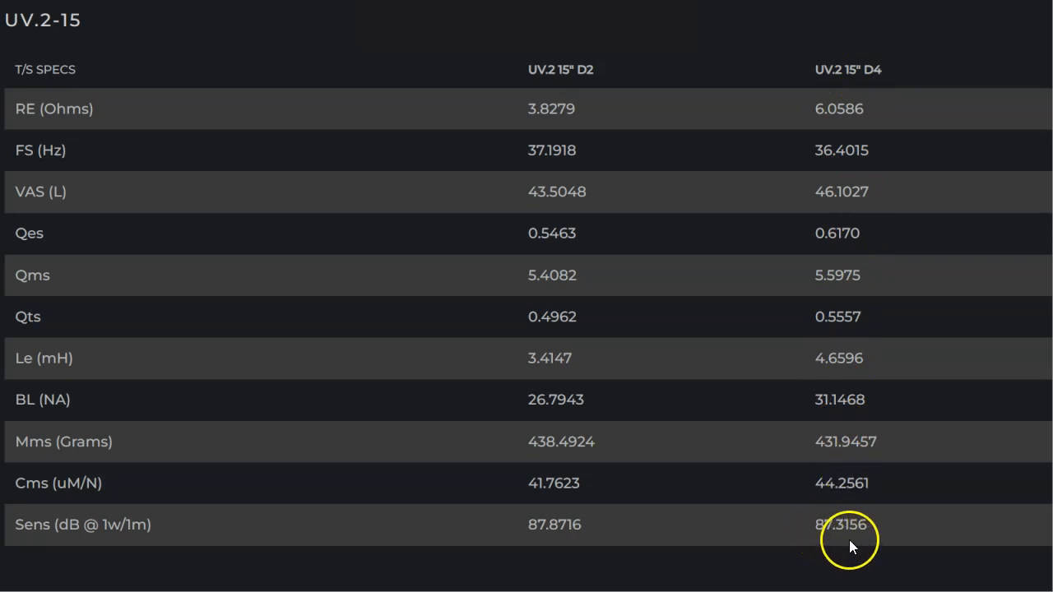
mouse_move(870, 531)
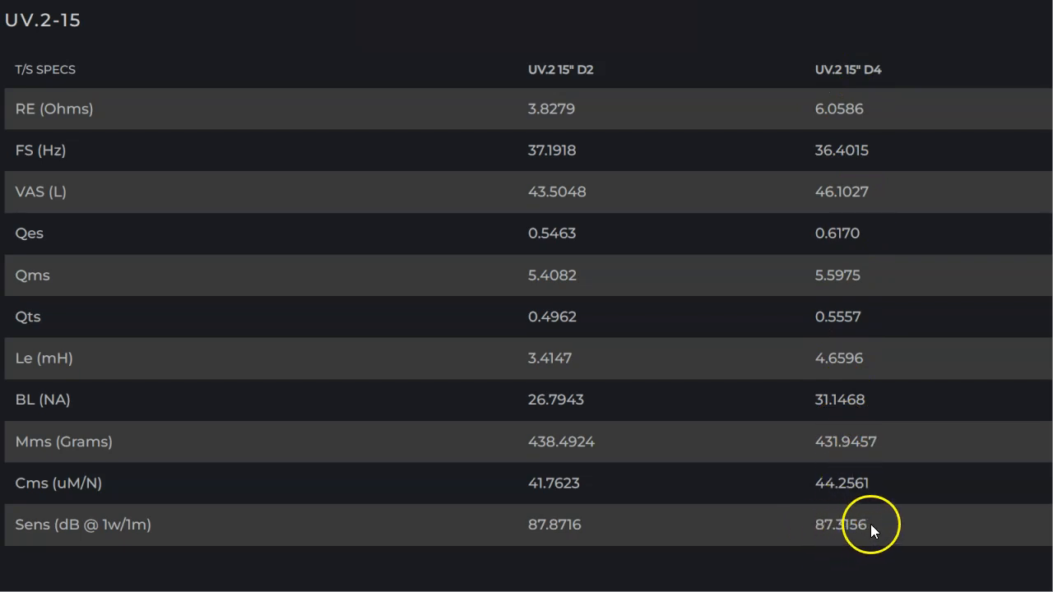
mouse_move(781, 530)
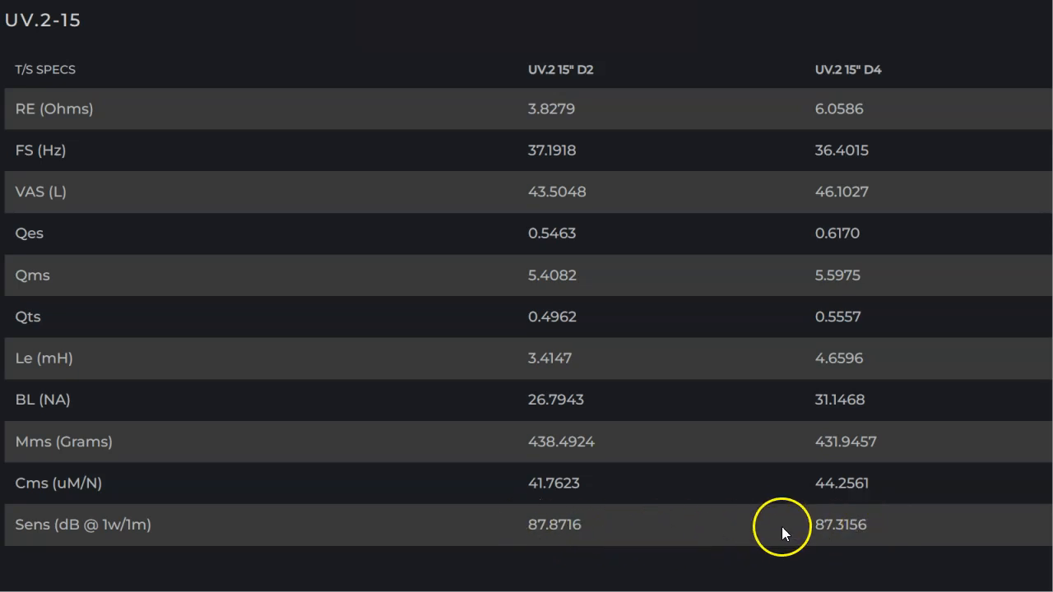
mouse_move(829, 531)
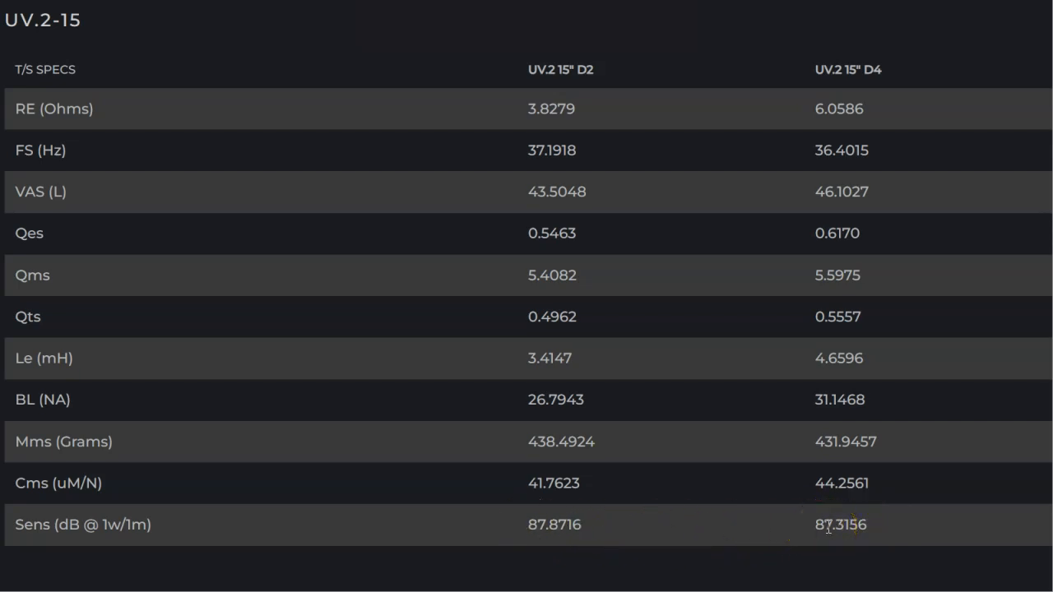
mouse_move(629, 499)
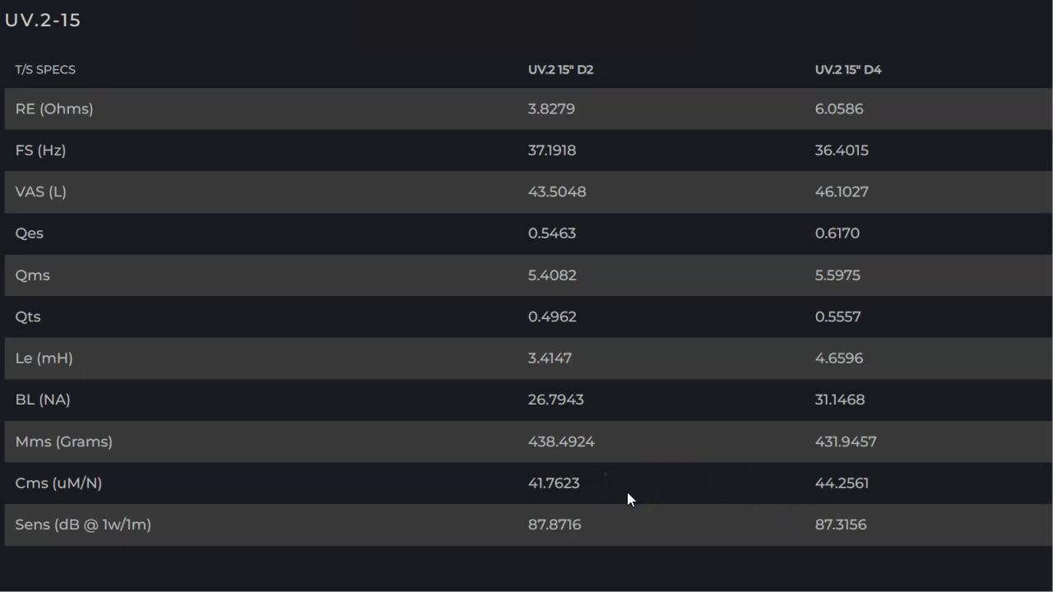
mouse_move(715, 104)
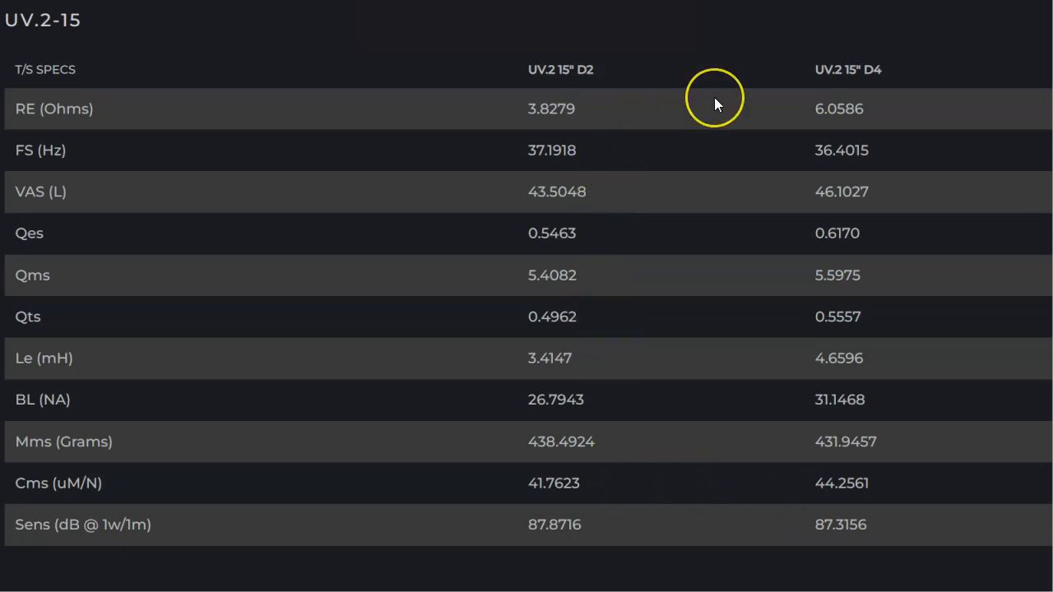
Step: Open the UV.2-18 tab and scroll its D2/D4 table down through sensitivity
left_click(484, 139)
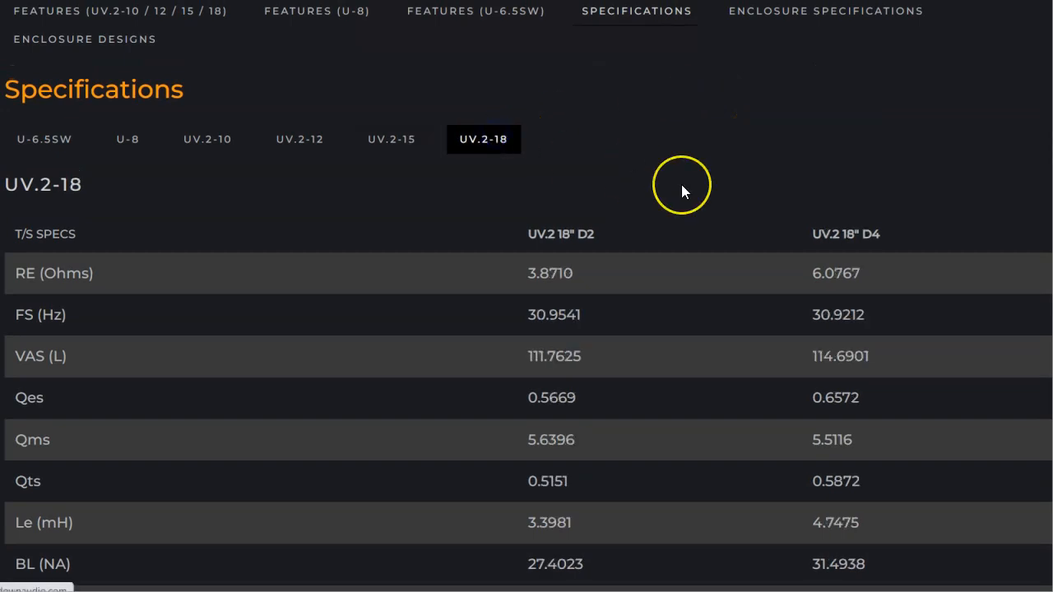
scroll("down", 3)
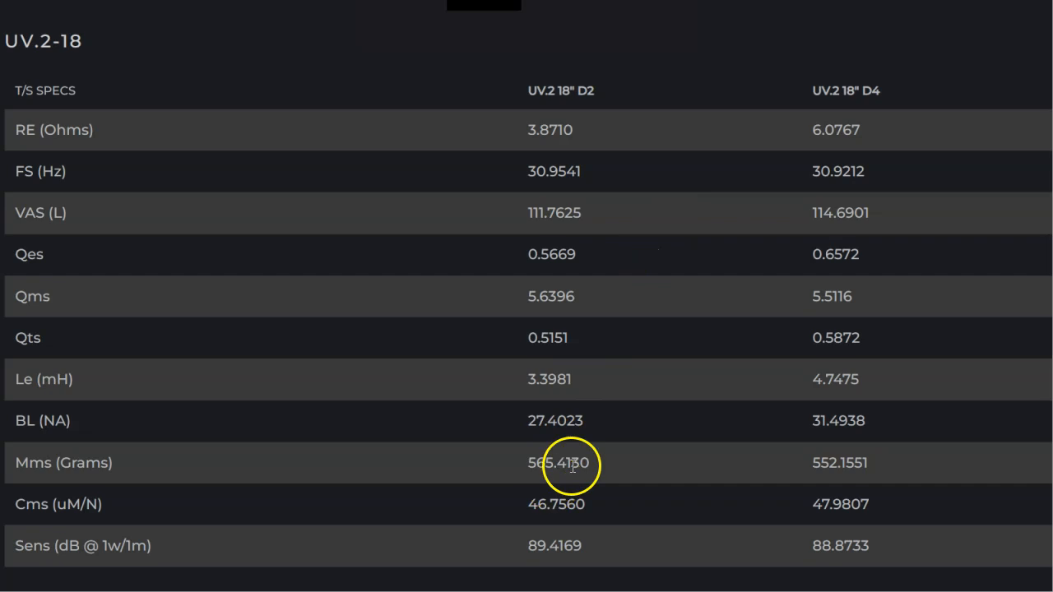
mouse_move(843, 452)
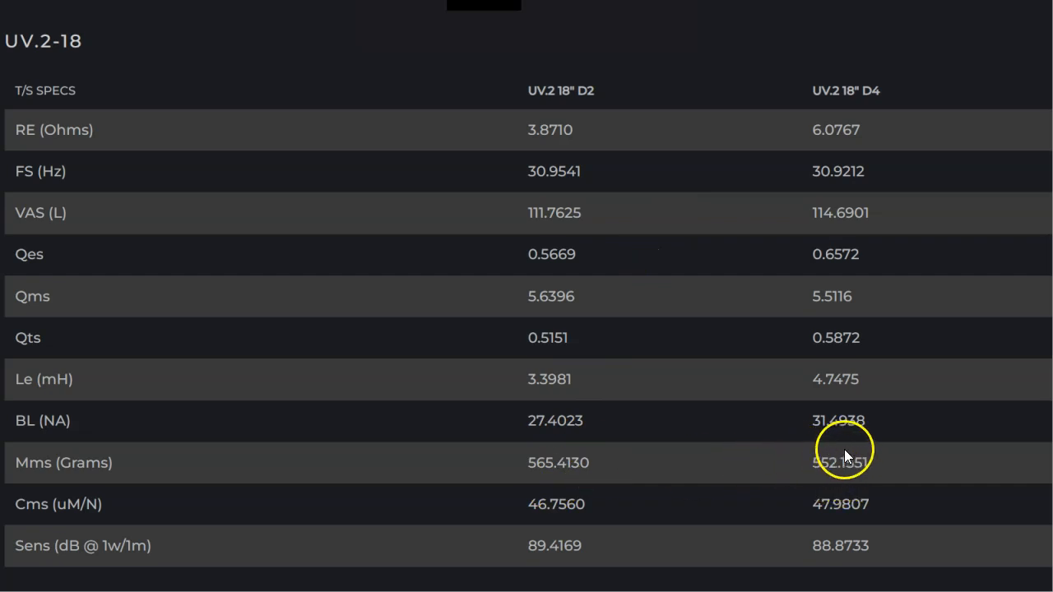
mouse_move(855, 426)
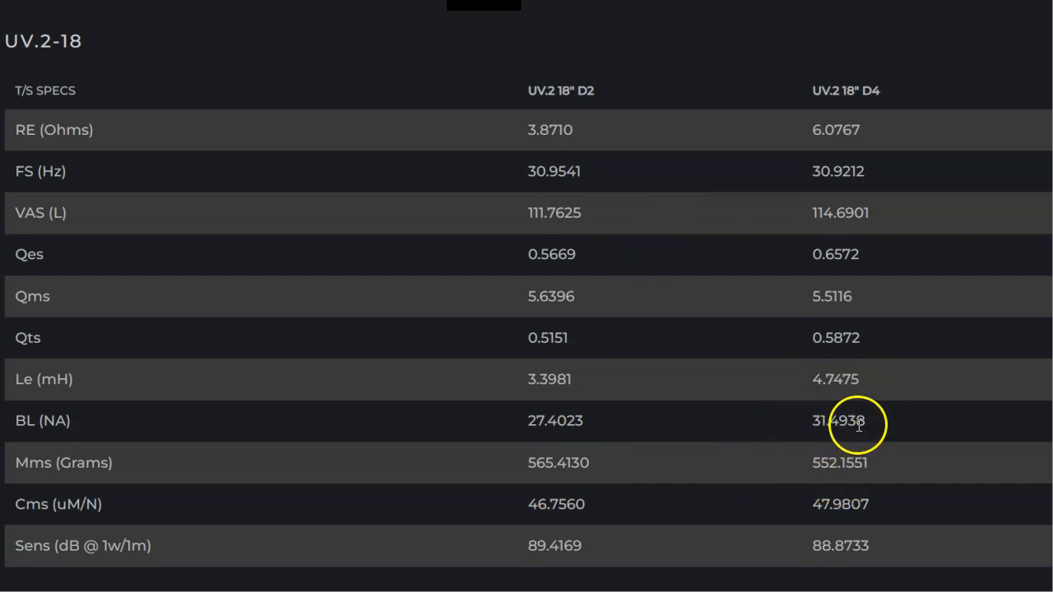
mouse_move(864, 526)
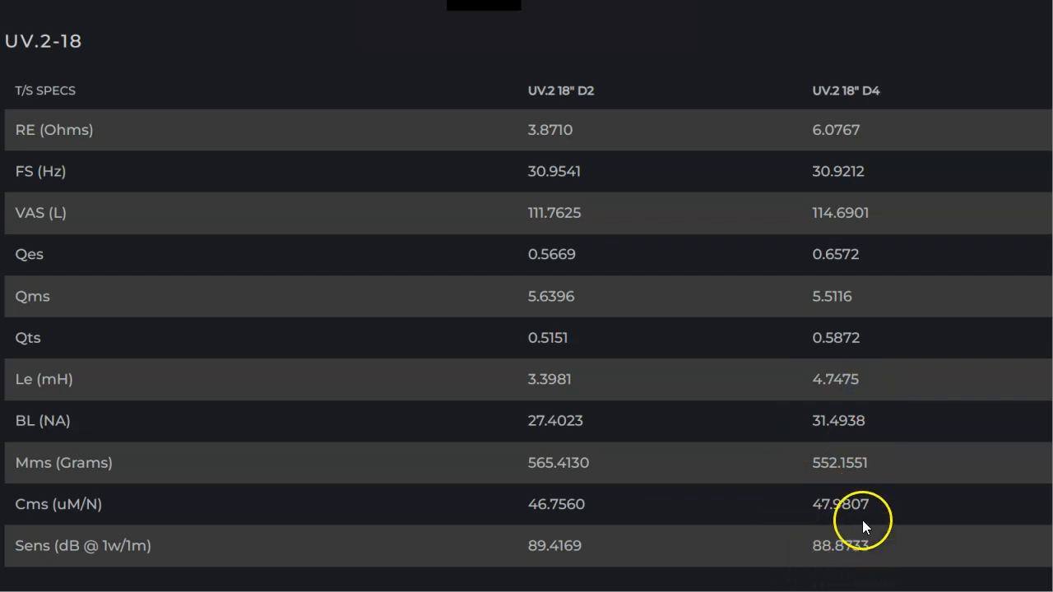
mouse_move(814, 555)
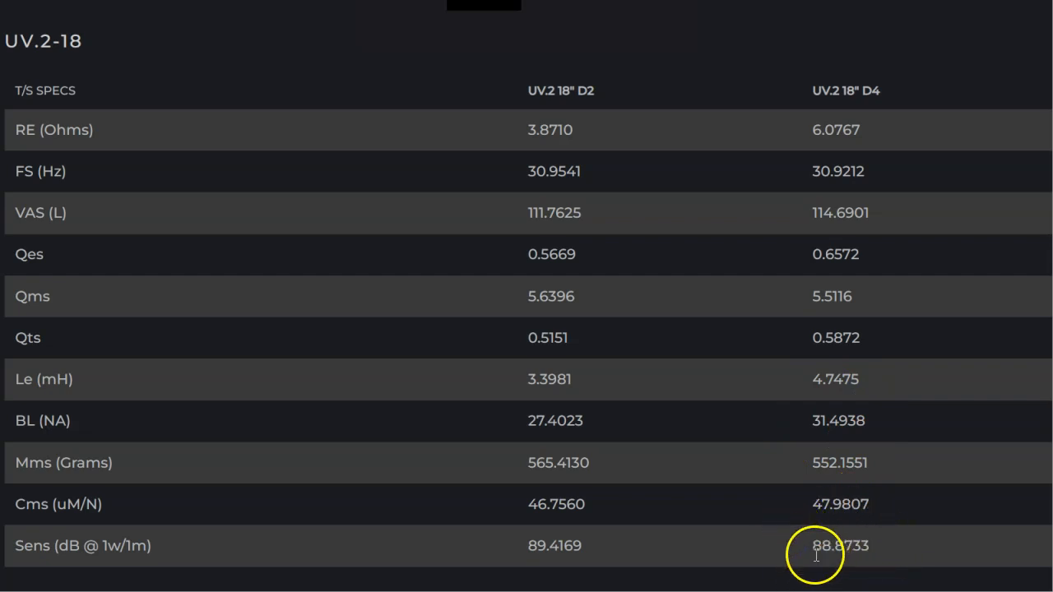
mouse_move(851, 574)
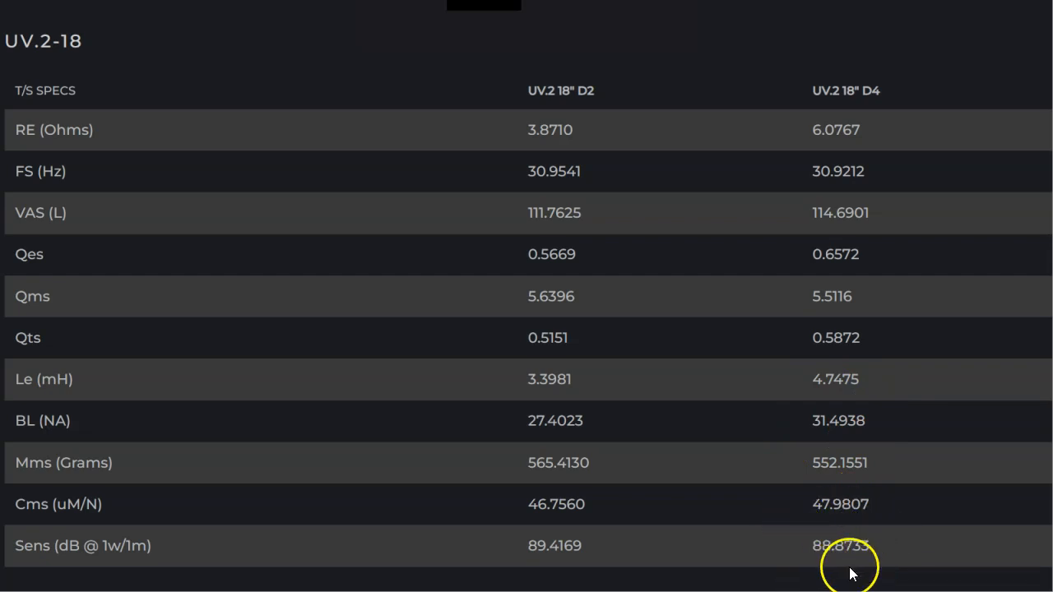
mouse_move(871, 538)
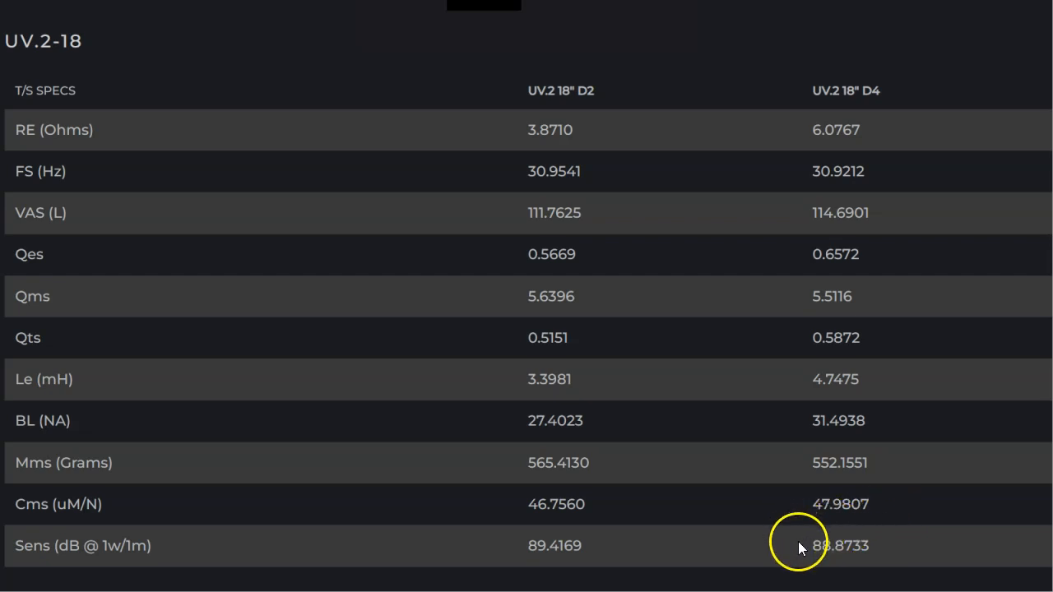
mouse_move(879, 551)
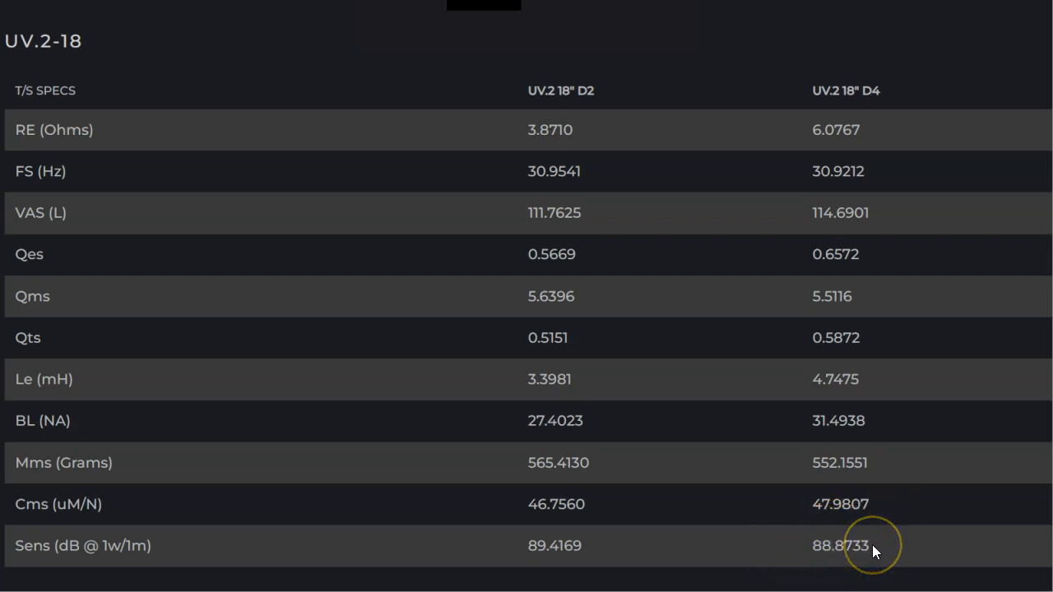
Step: Scroll back to the UV.2-15 table showing 15-inch D2/D4 parameters through sensitivity
scroll("up", 3)
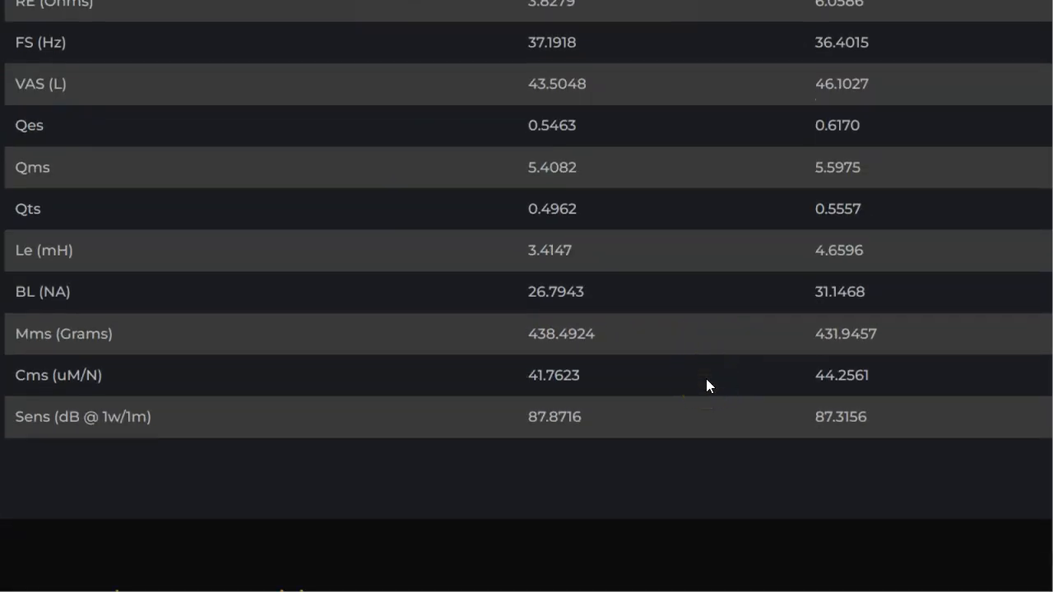
scroll("up", 3)
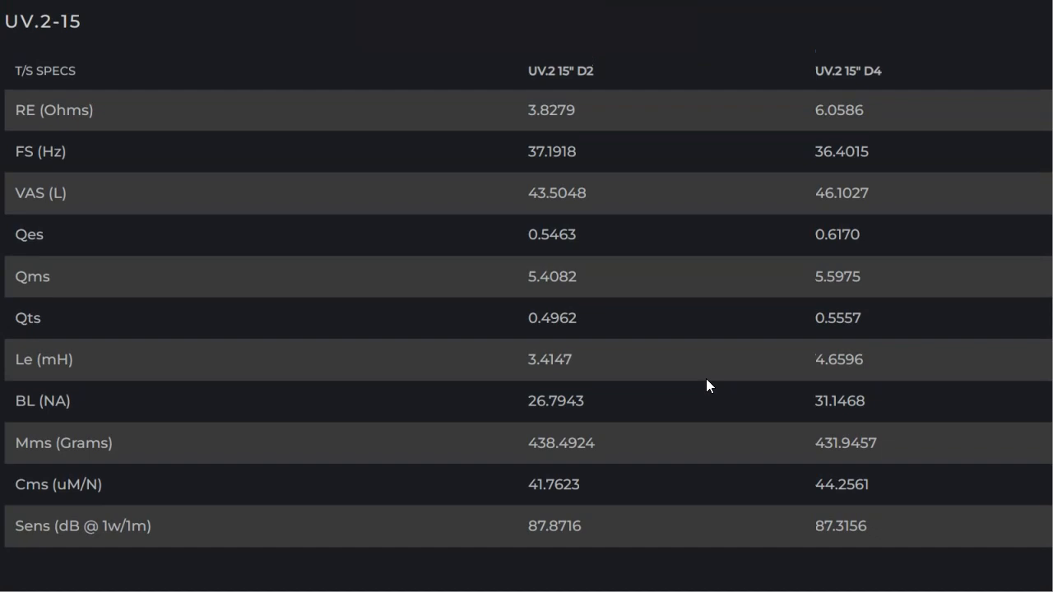
scroll("down", 3)
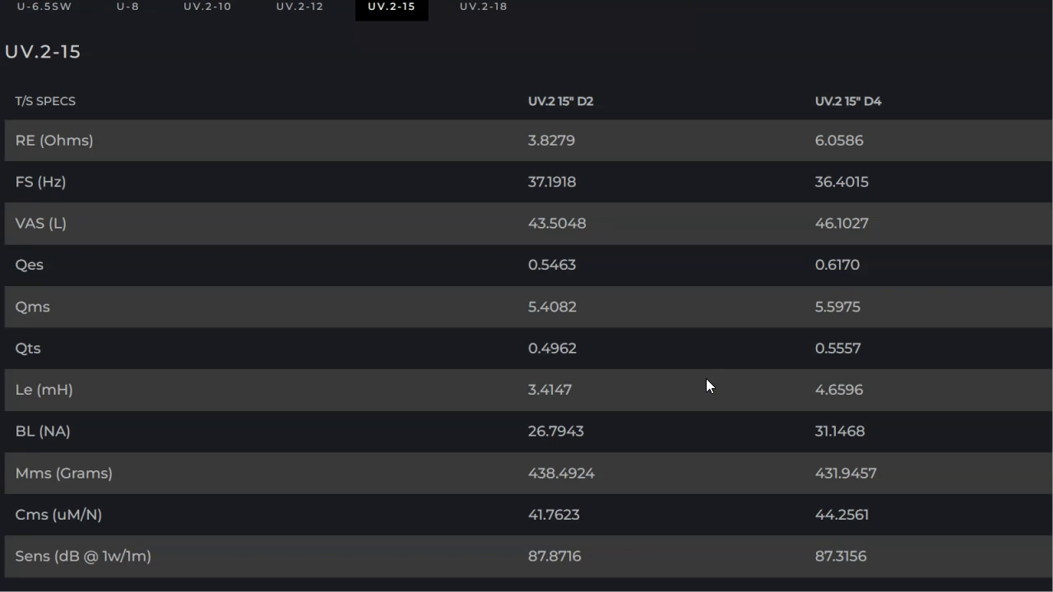
mouse_move(695, 230)
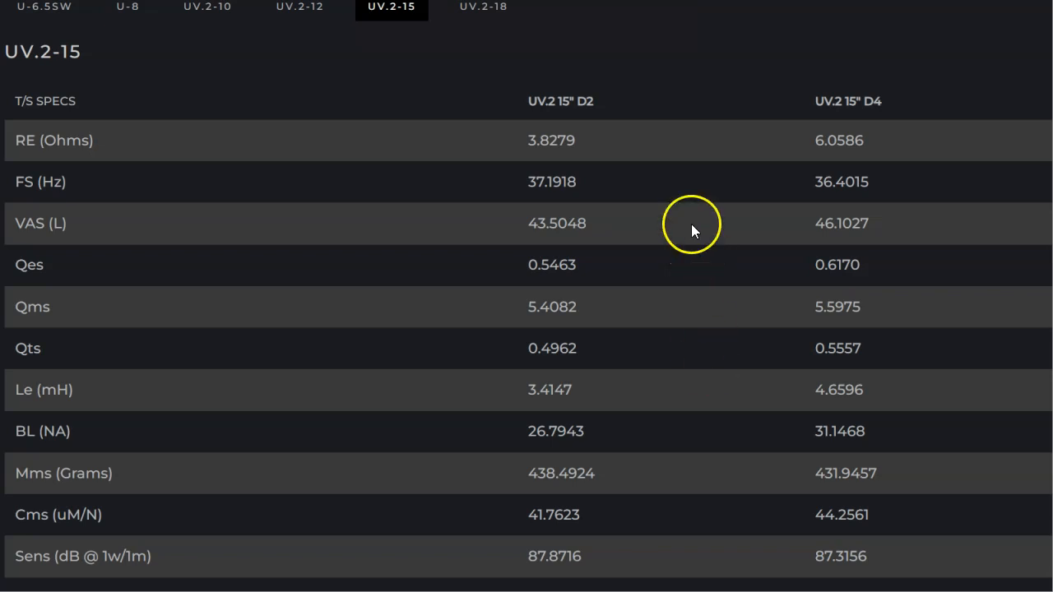